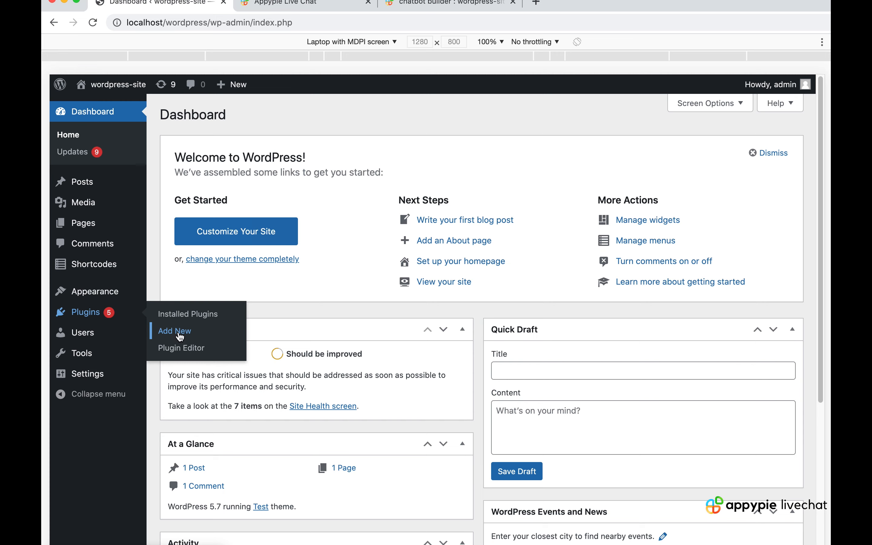
# Search the Add Plugins page for 'insert header' to find Insert Headers and Footers
pyautogui.click(173, 331)
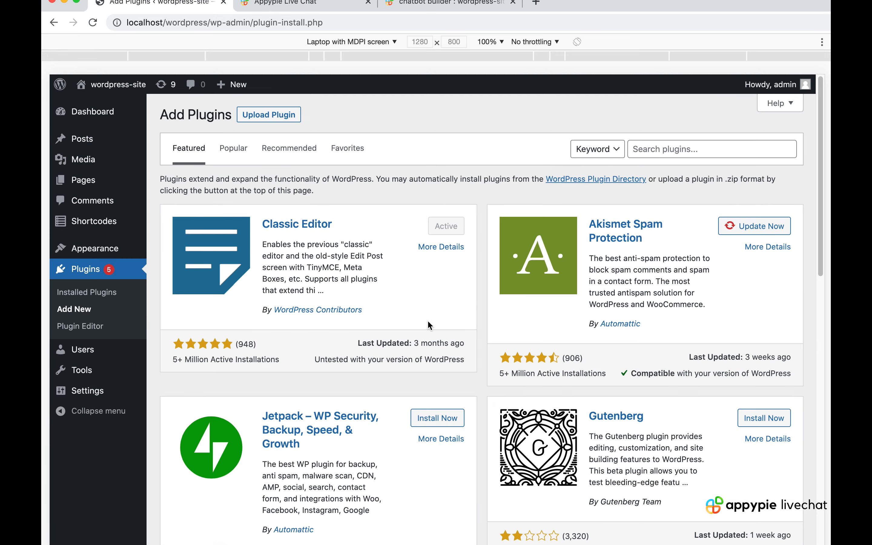
pyautogui.write('i')
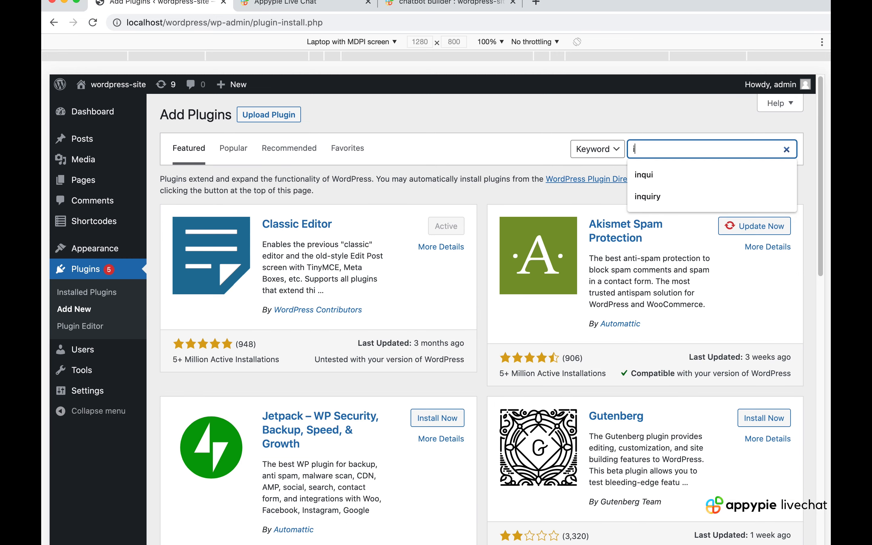
pyautogui.write('insert header')
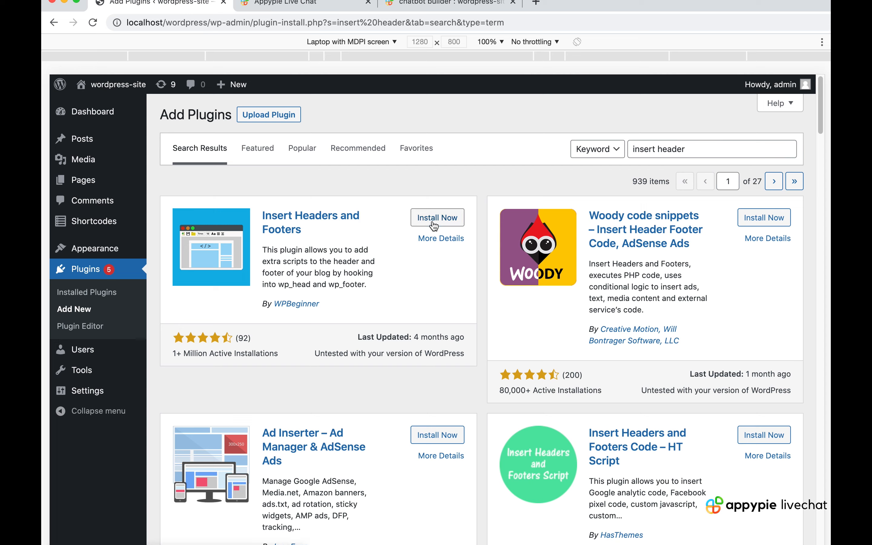
# Install Insert Headers and Footers from the results and activate it
pyautogui.click(437, 217)
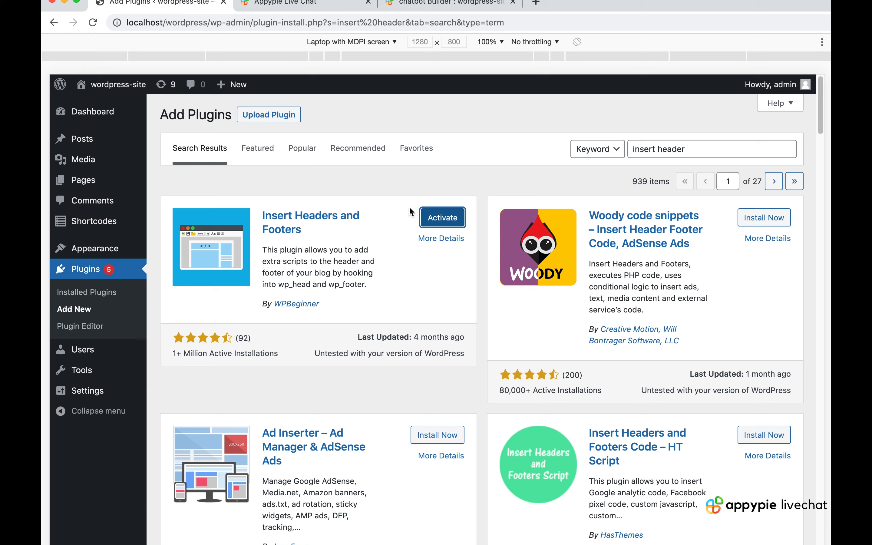
pyautogui.click(442, 217)
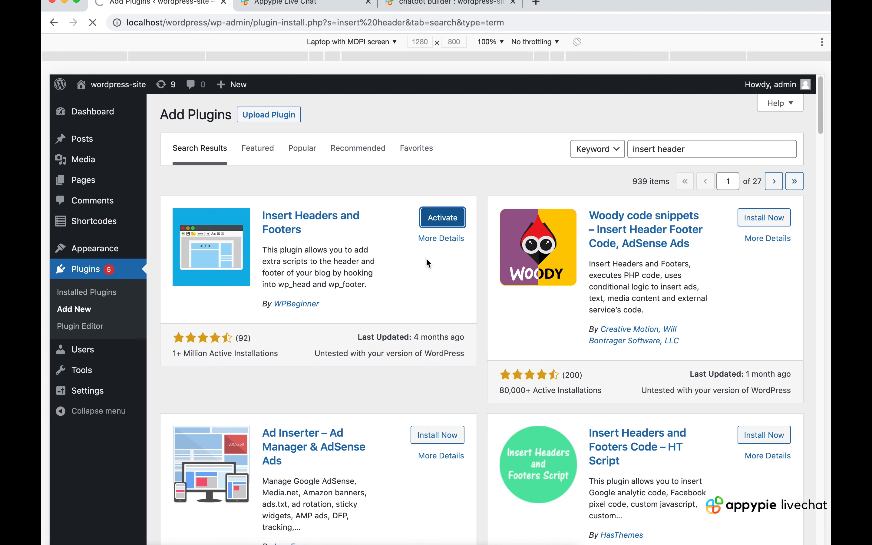
pyautogui.click(442, 217)
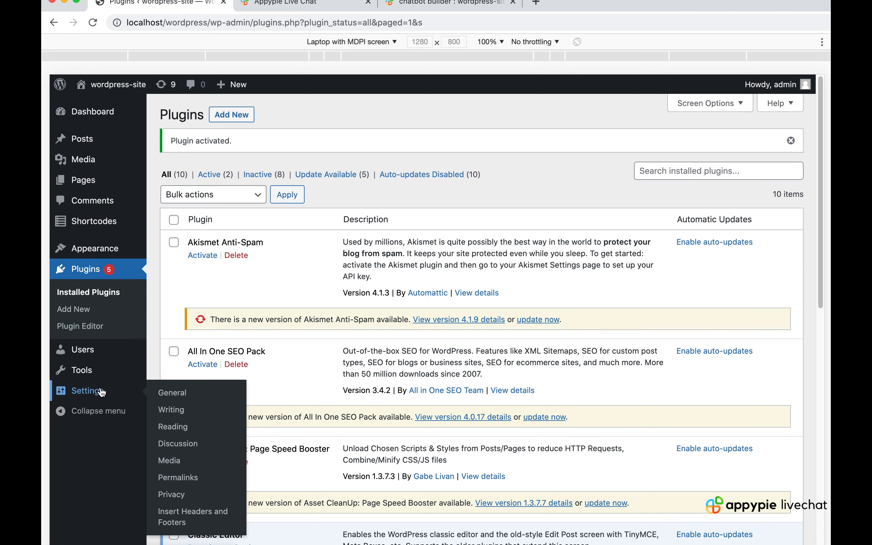
pyautogui.moveTo(193, 515)
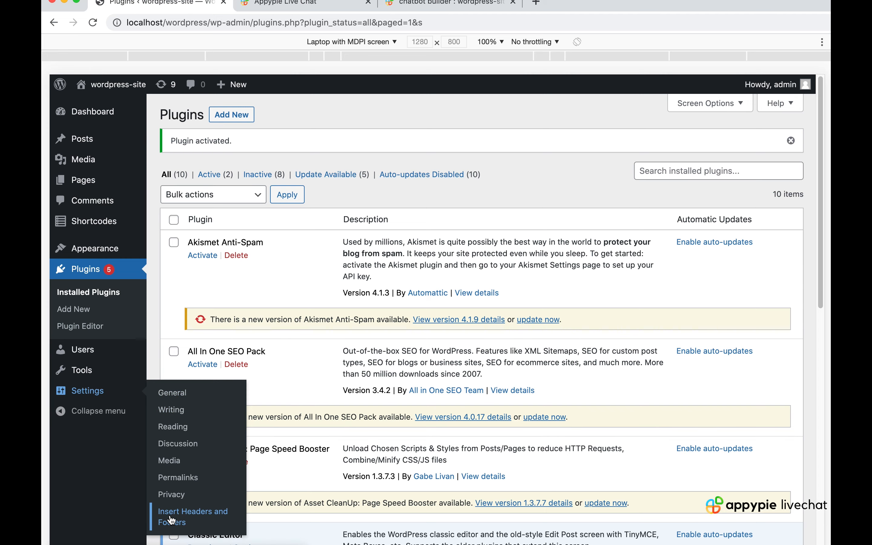
# View the plugin's empty Scripts in Footer box, then go to the Appy Pie LiveChat setup page
pyautogui.click(194, 516)
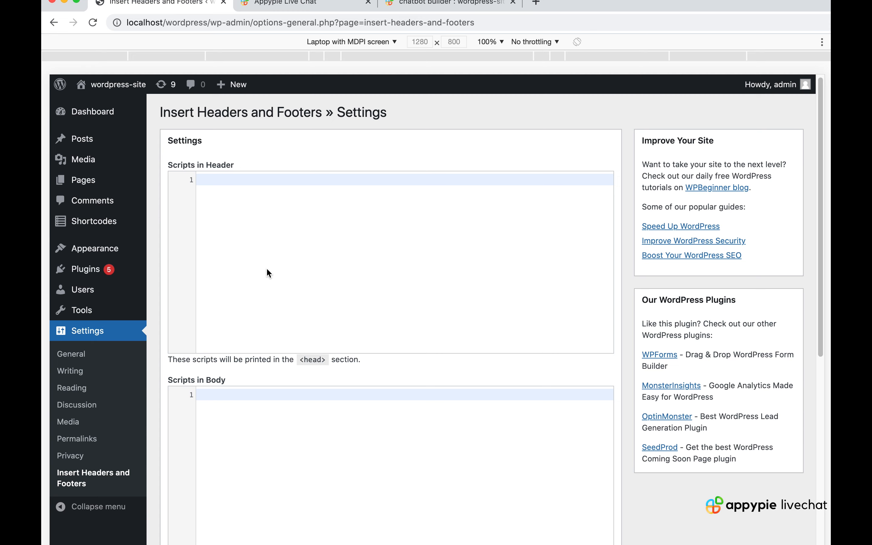
pyautogui.moveTo(299, 130)
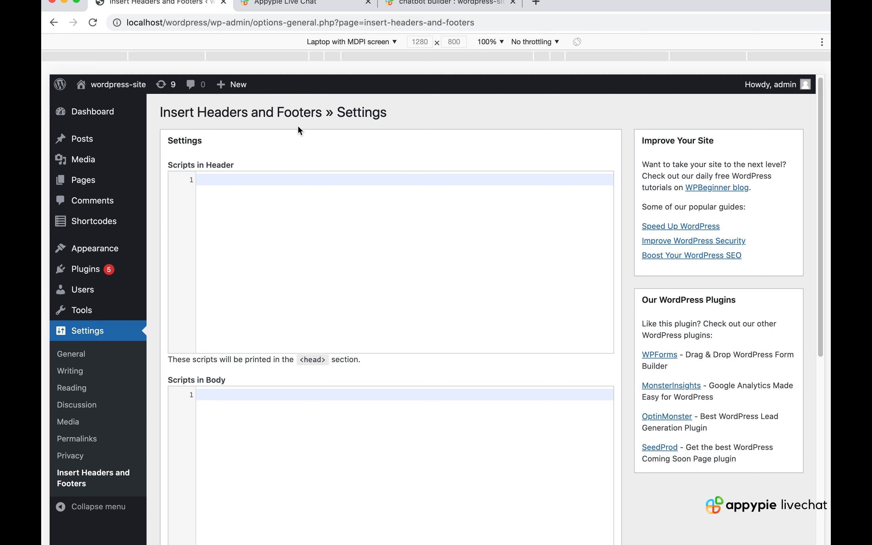
pyautogui.moveTo(247, 349)
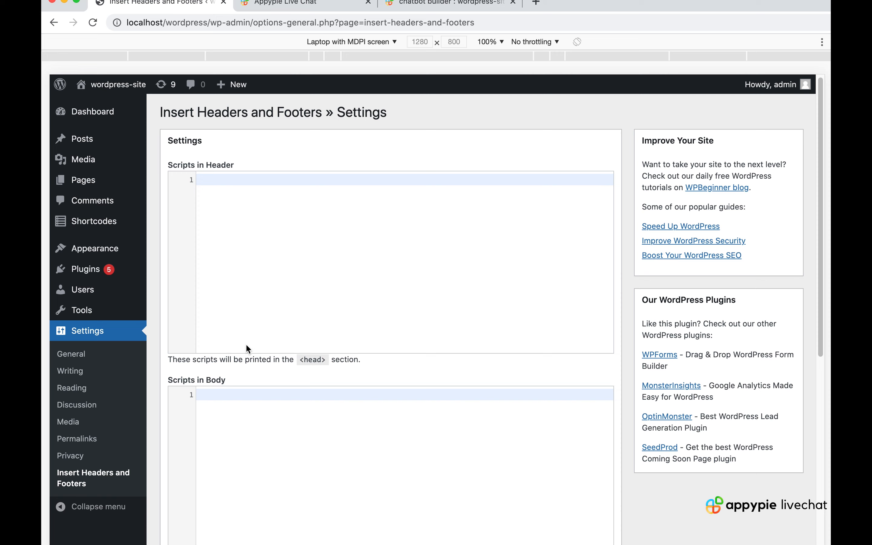
pyautogui.scroll(-3)
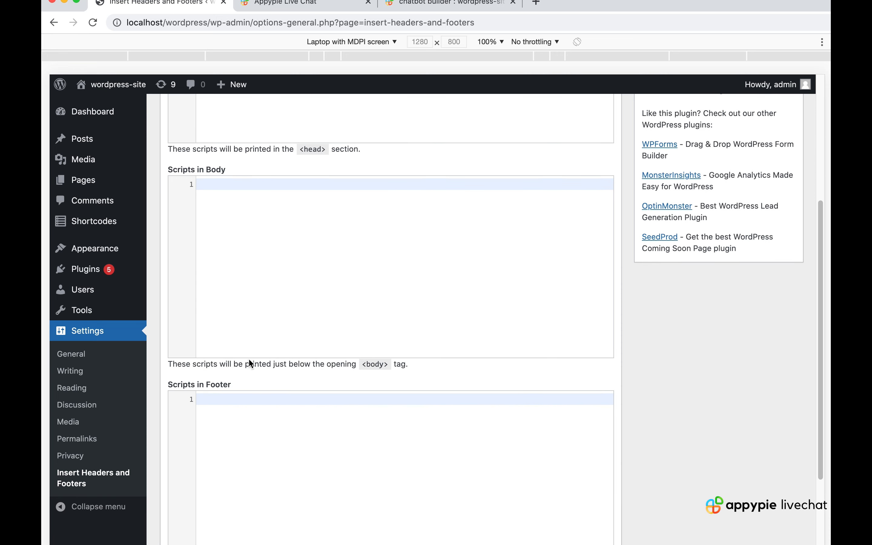
pyautogui.scroll(-3)
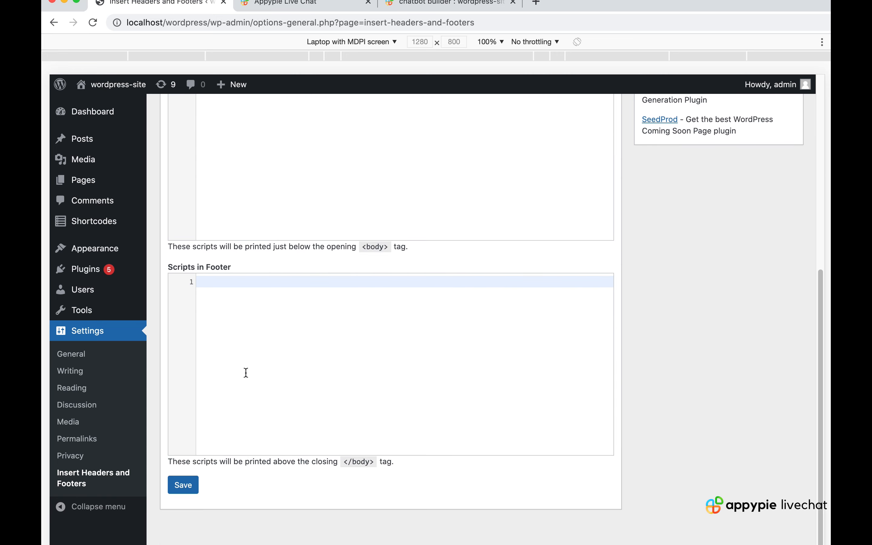
pyautogui.scroll(-3)
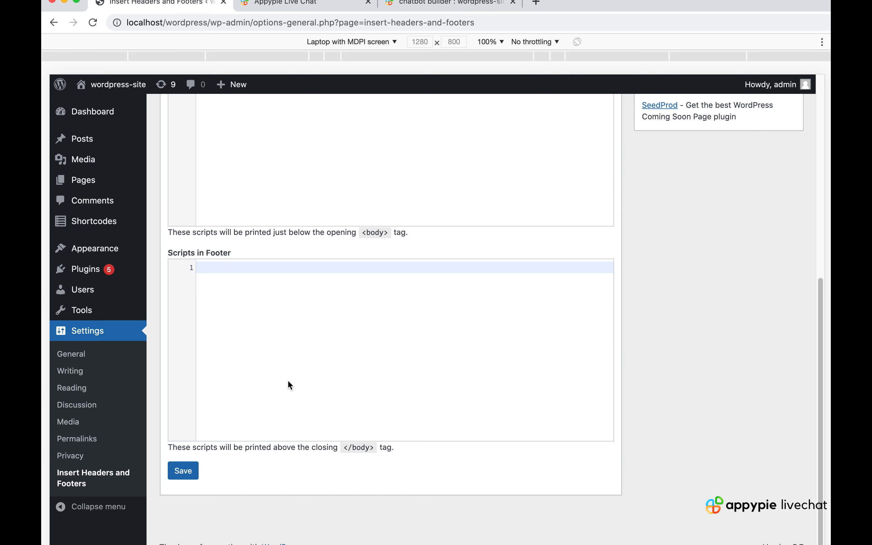
pyautogui.click(301, 3)
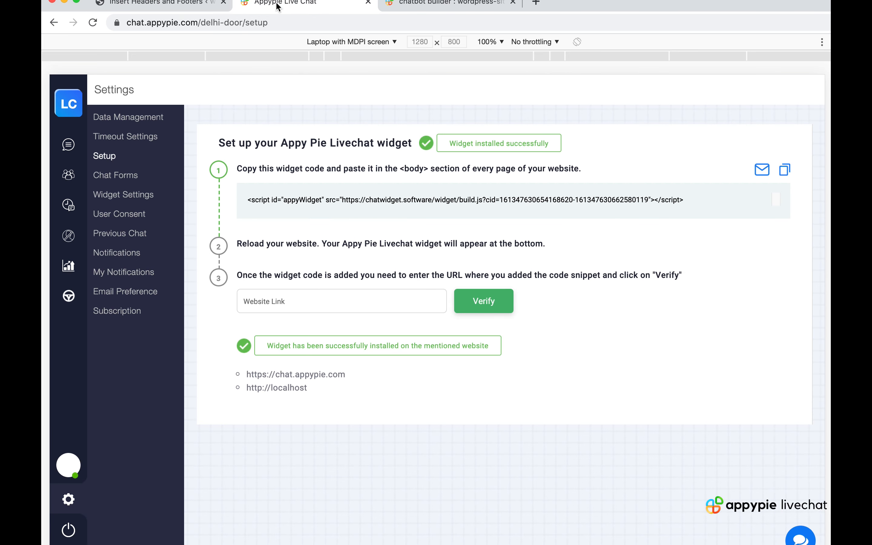
pyautogui.moveTo(355, 202)
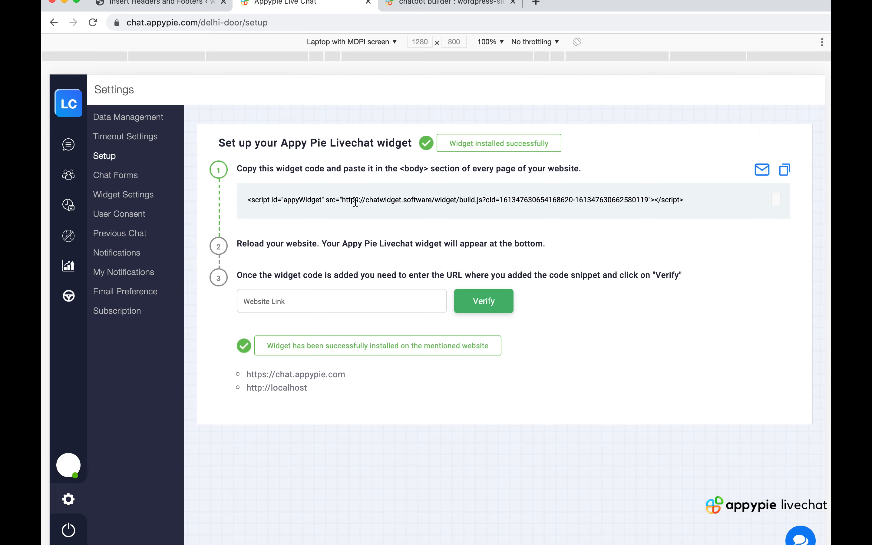
pyautogui.moveTo(785, 170)
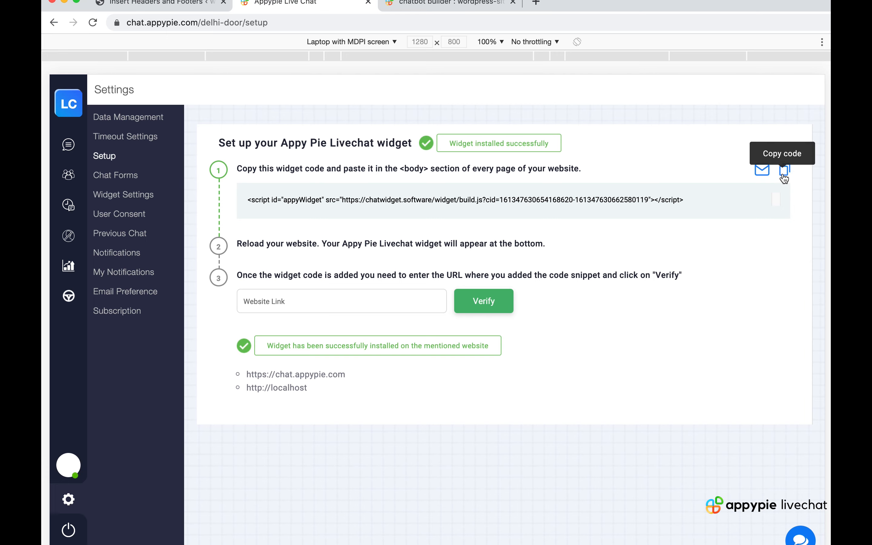
# Copy the LiveChat widget code and return with it to the WordPress plugin settings
pyautogui.click(784, 171)
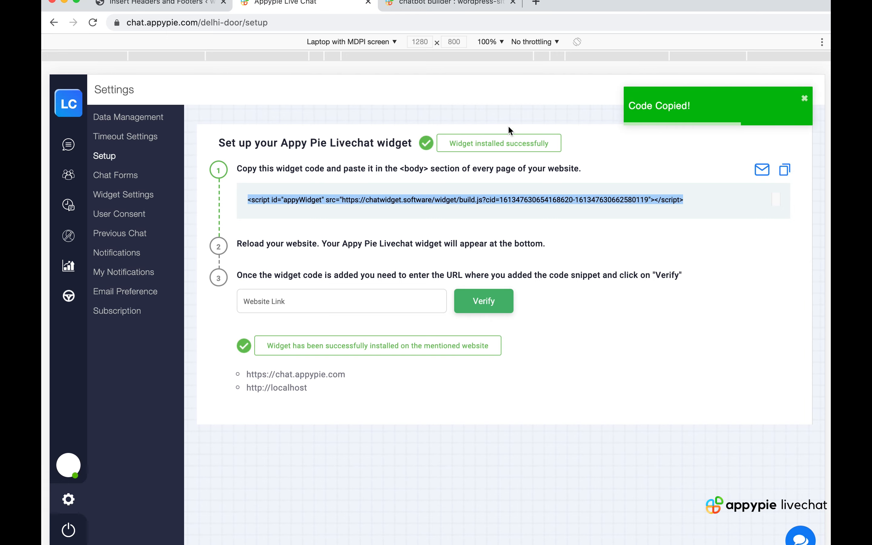
pyautogui.click(155, 3)
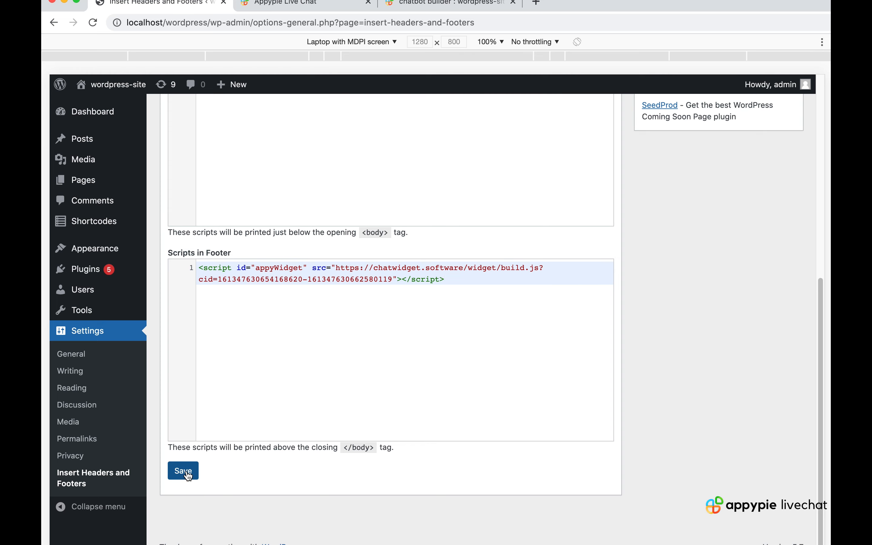
# Save the settings with the LiveChat script pasted in Scripts in Footer
pyautogui.click(183, 471)
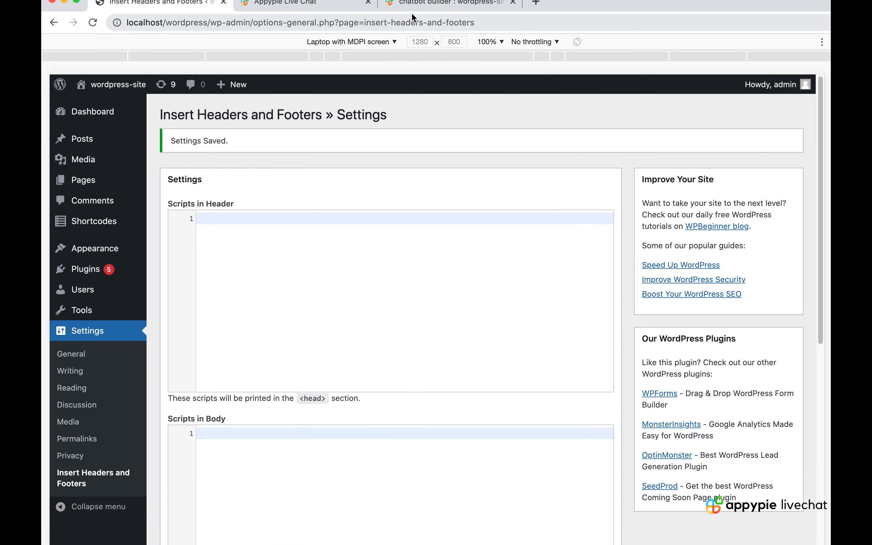
# Load the chatbot builder site page and open the LiveChat bubble now shown at bottom right
pyautogui.click(442, 3)
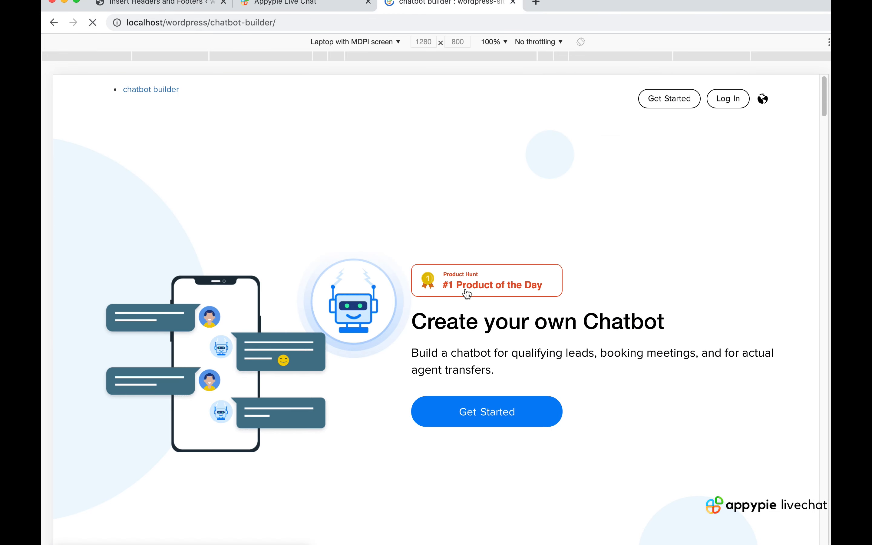
pyautogui.moveTo(458, 305)
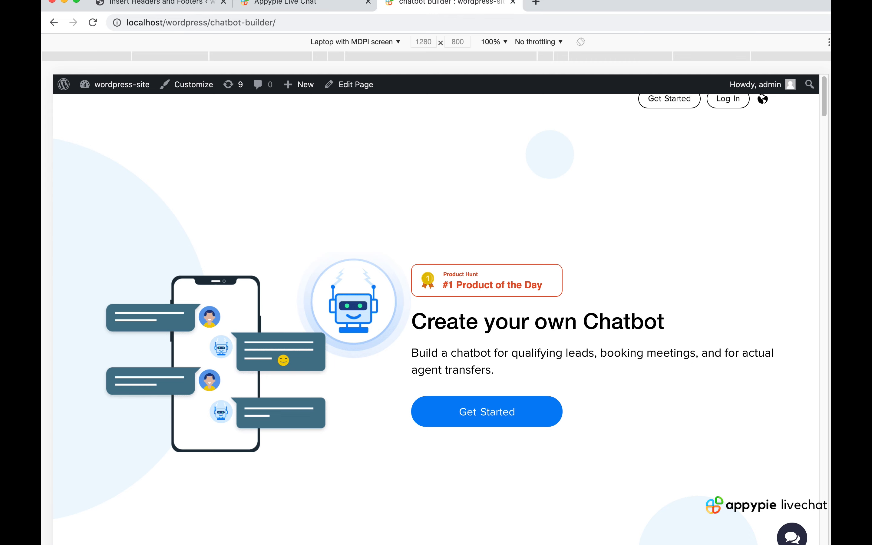
pyautogui.click(791, 534)
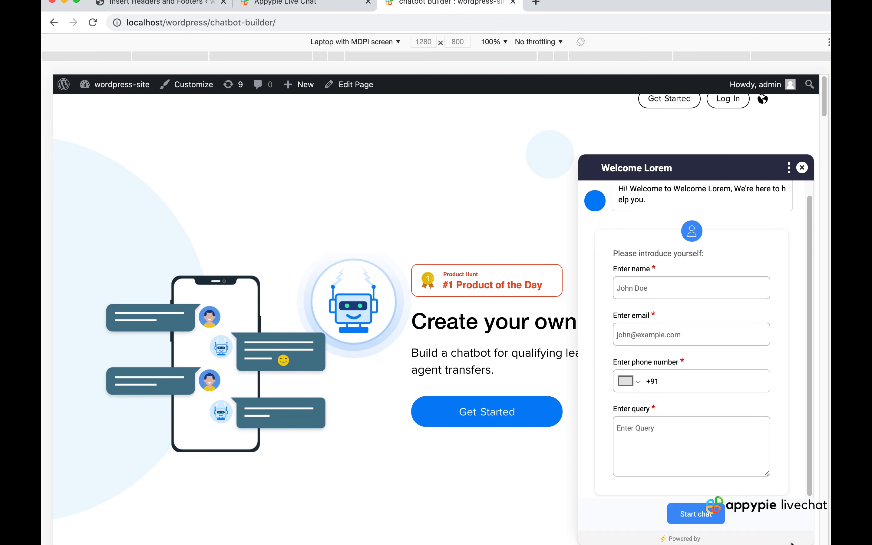